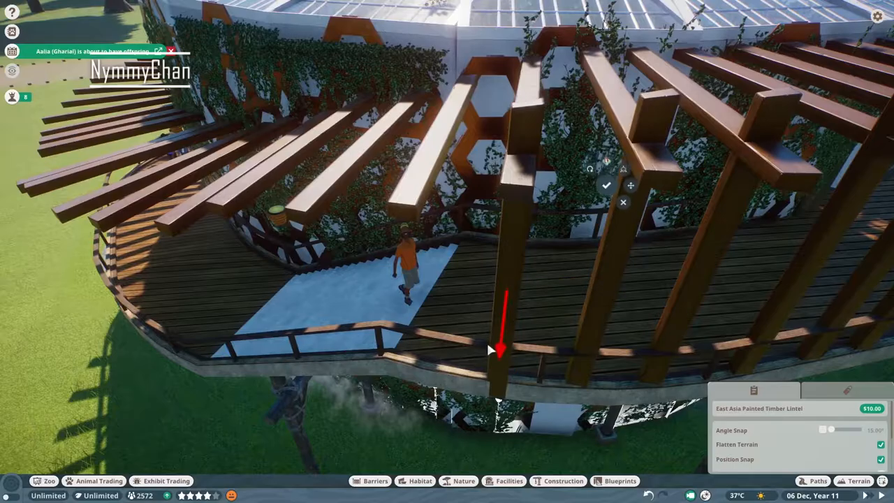
Span East Asia Painted Timber Lintels across the curved walkway and nudge them into place with the move gizmo
left_click(464, 481)
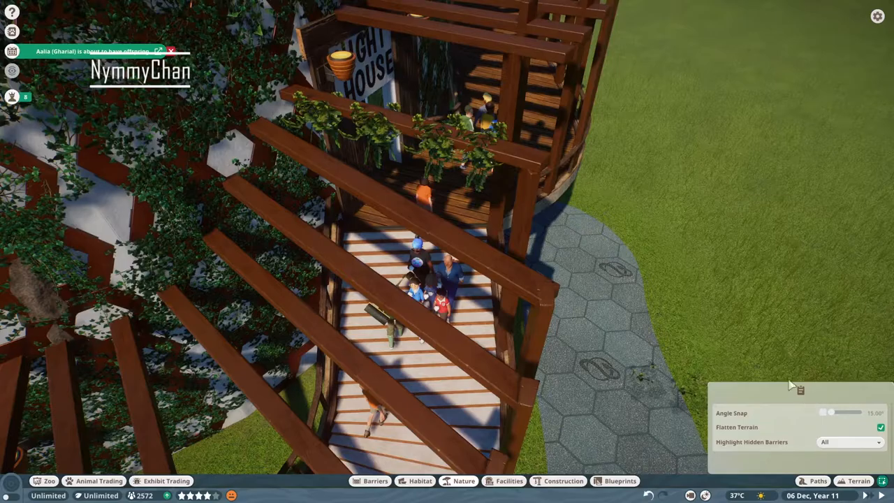
left_click(342, 175)
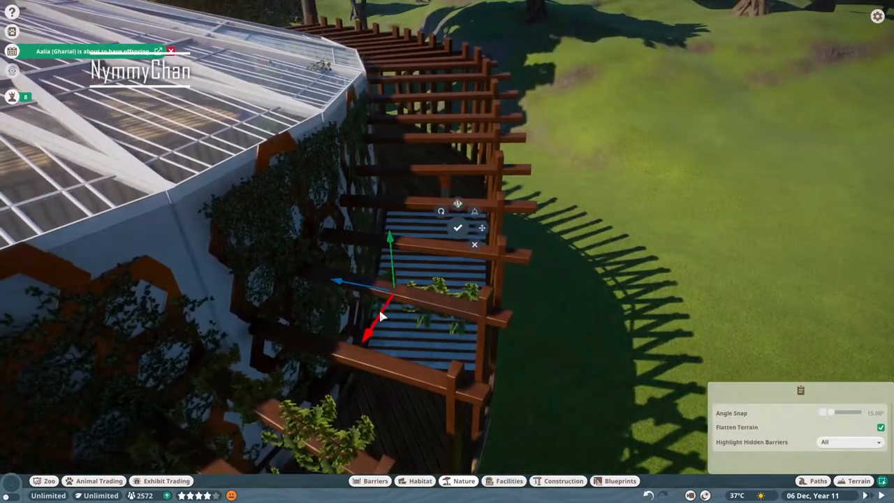
left_click(458, 228)
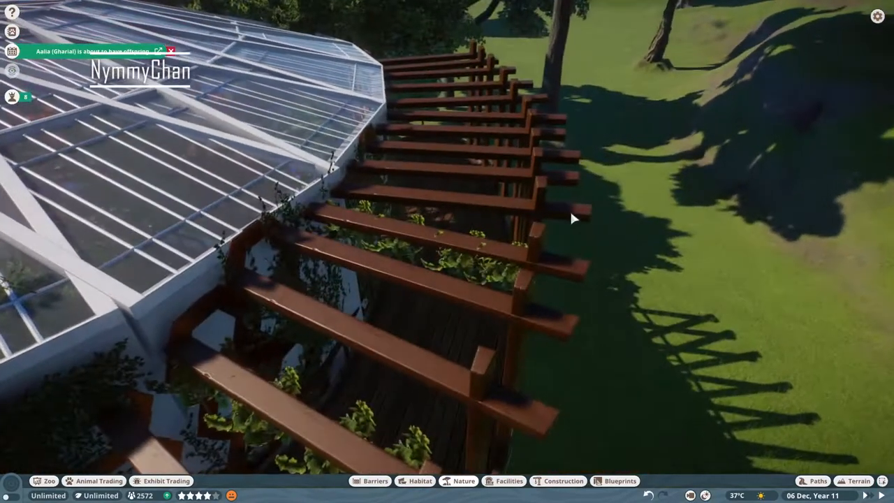
left_click(433, 315)
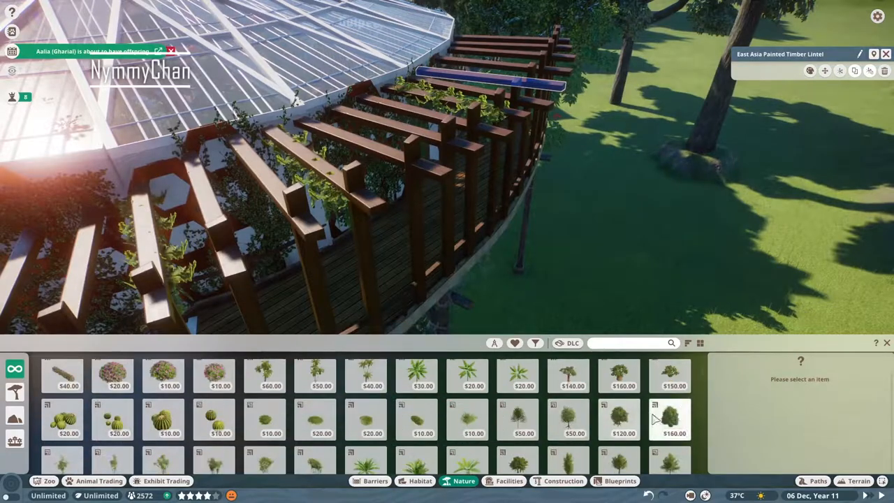
Plant Bramble Bush 05 on the timber pergola ring around the dome
left_click(516, 426)
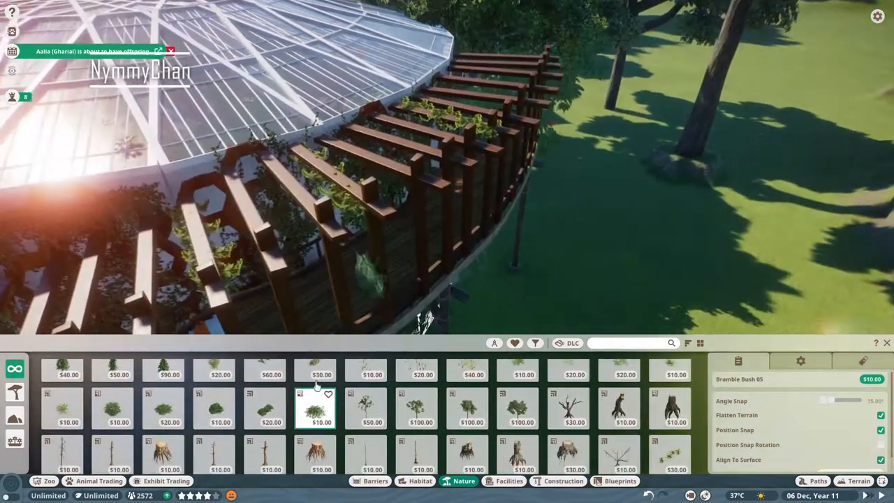
left_click(271, 408)
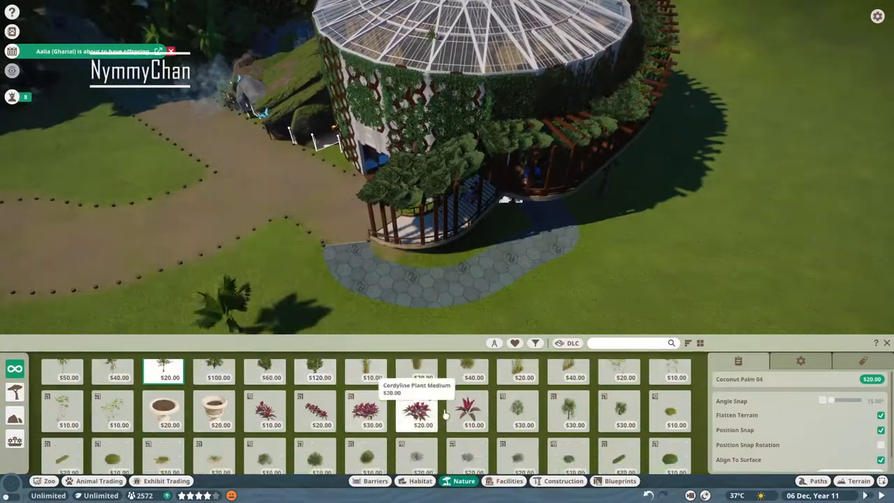
Place larger leafy bushes and trees along the pergola ring around the glass dome
left_click(516, 411)
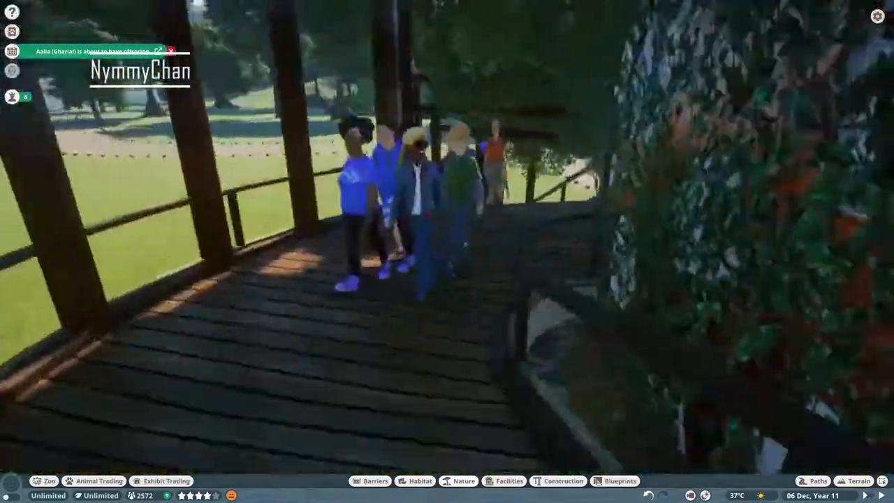
left_click(464, 481)
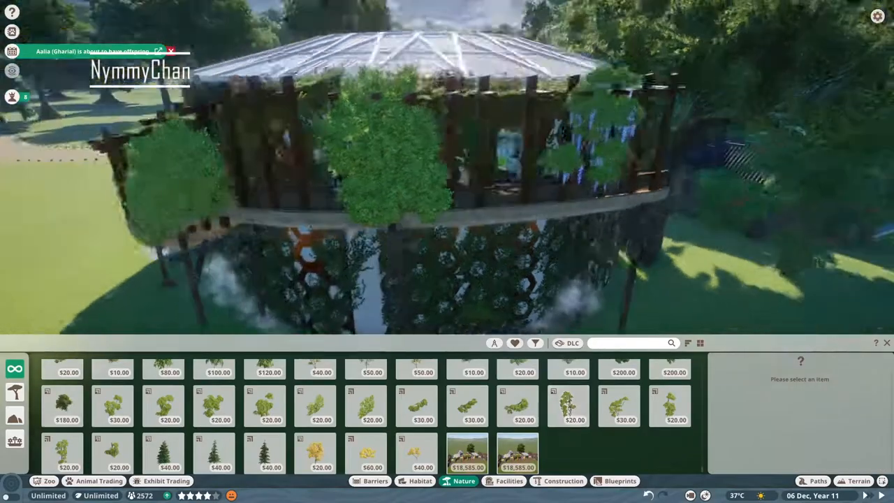
Drape Wisteria Horizontal 03 over the pergola edges and down beside the stairway path
left_click(517, 405)
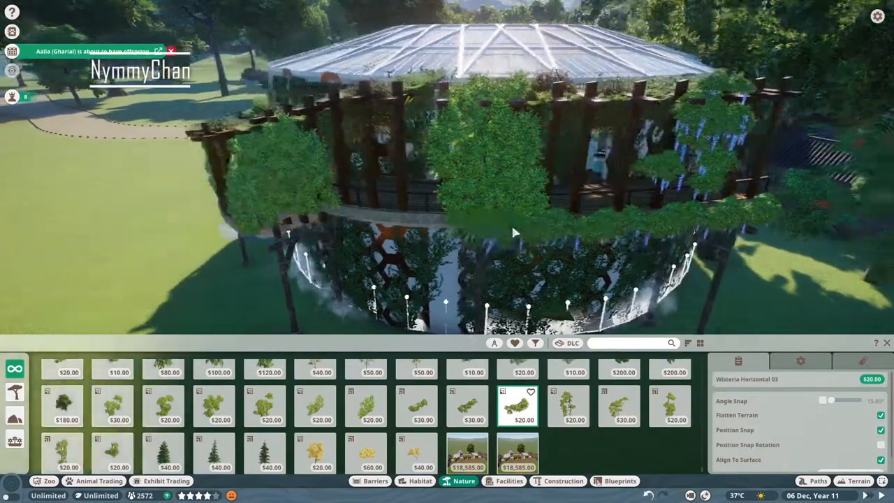
left_click(466, 405)
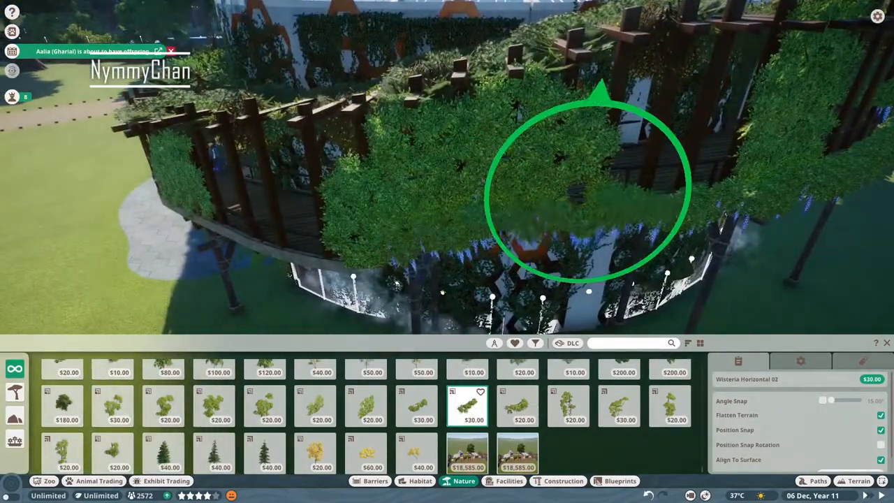
left_click(416, 405)
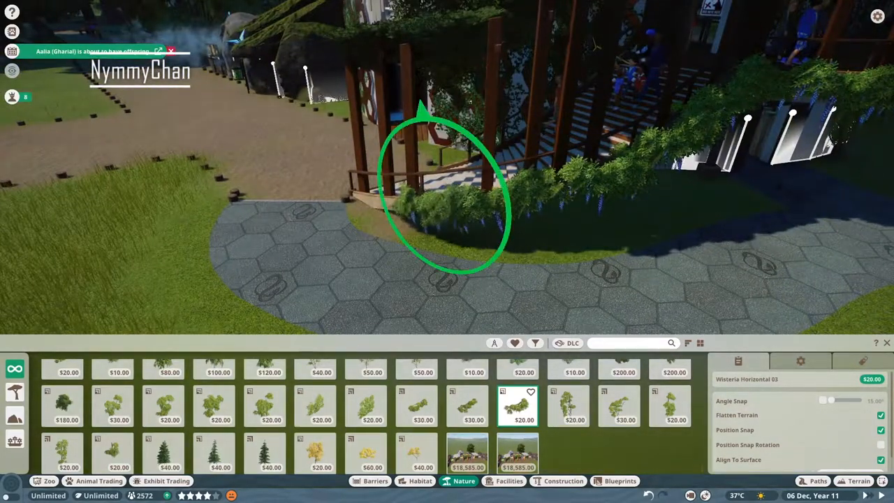
left_click(213, 405)
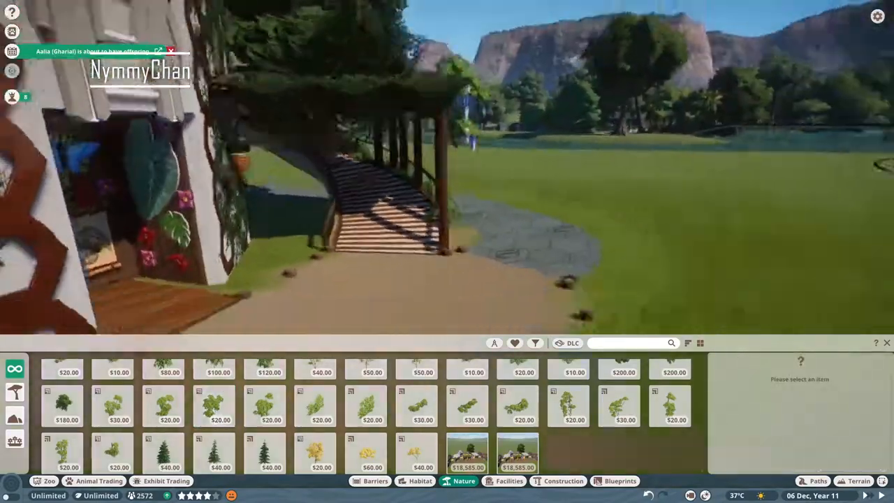
left_click(264, 405)
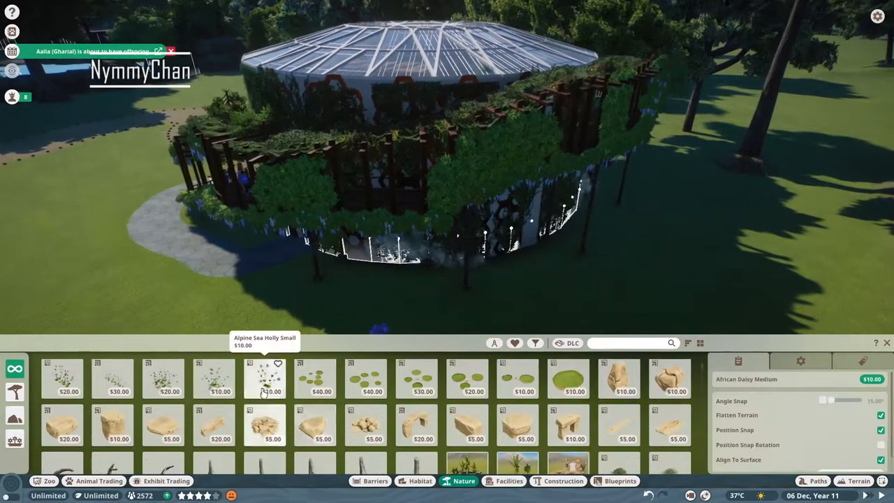
Start a new fence barrier with a first panel at the lake shore
left_click(162, 377)
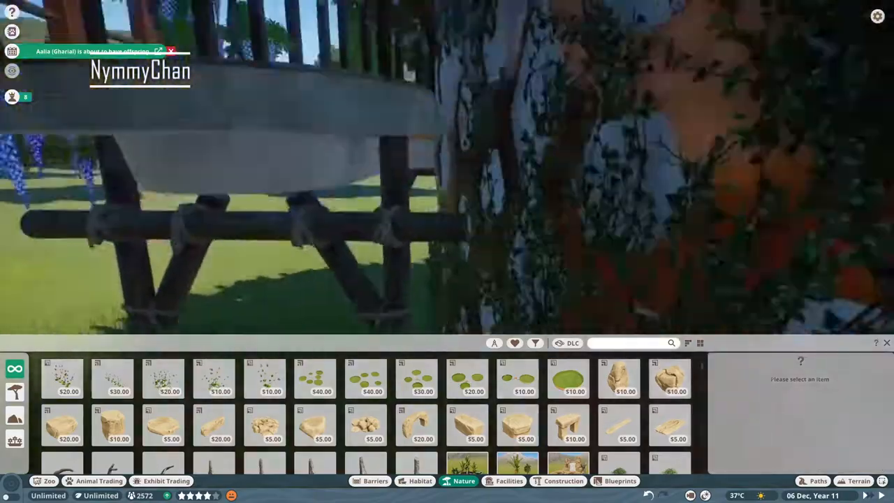
left_click(375, 480)
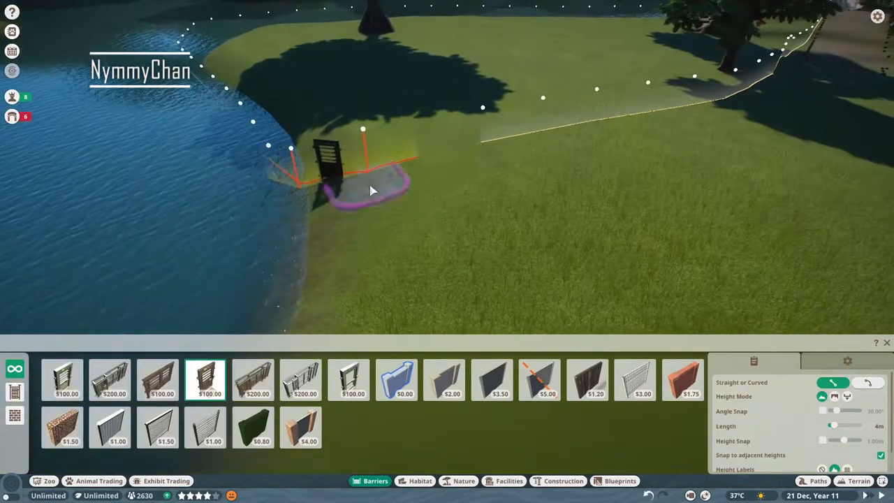
Stand red timber fence pieces on the dirt clearing behind the log stumps
left_click(819, 481)
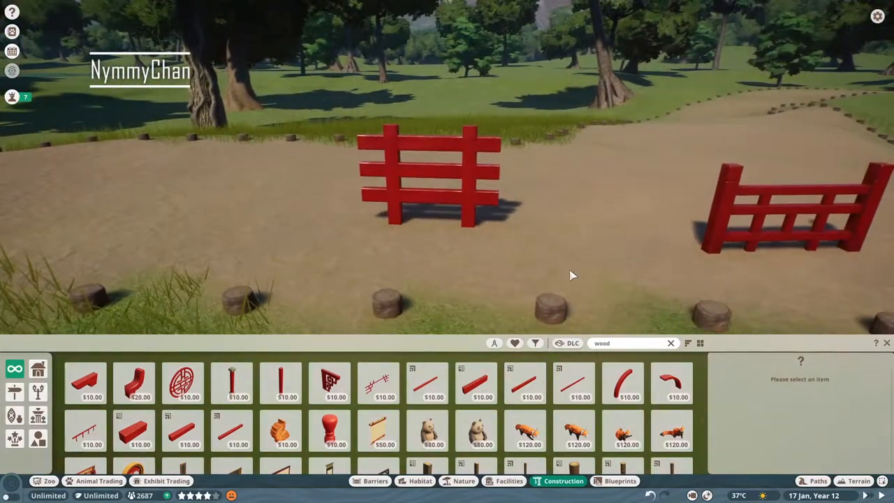
Recolour the red timber fence piece to a new shade in the Colour Editor
left_click(432, 182)
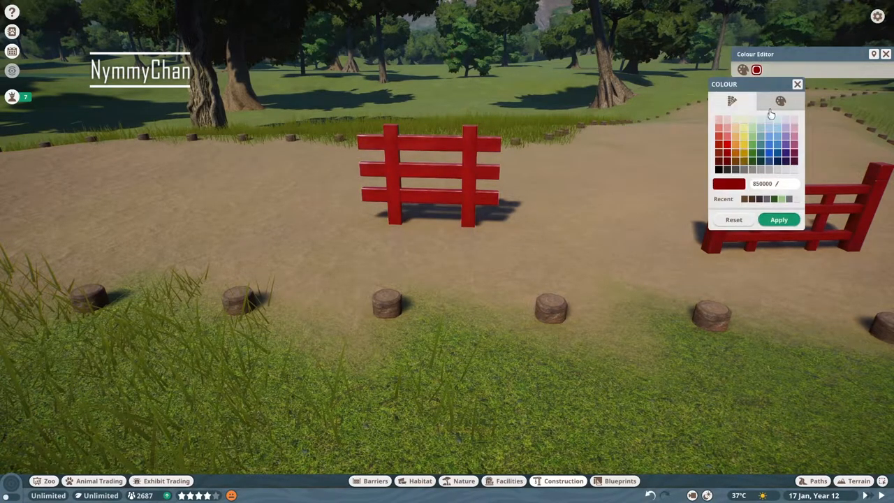
left_click(779, 100)
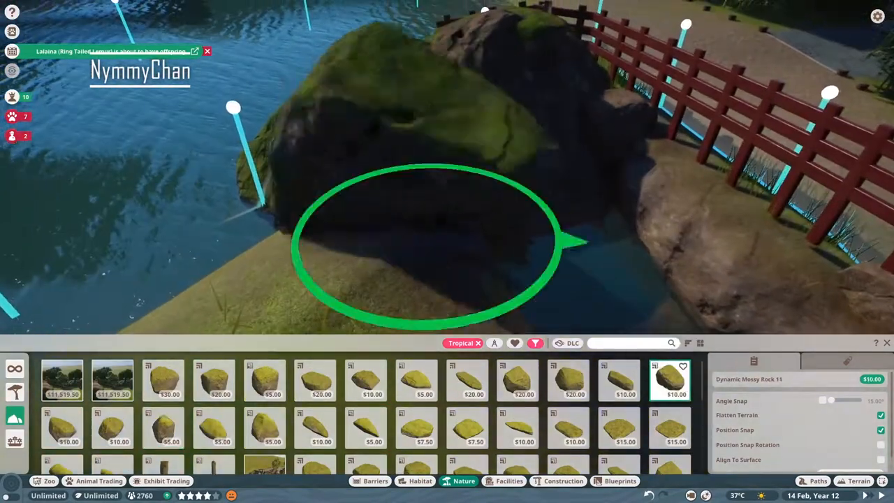
Set a second mossy tropical rock in front of the rock pile by the red fence
left_click(563, 481)
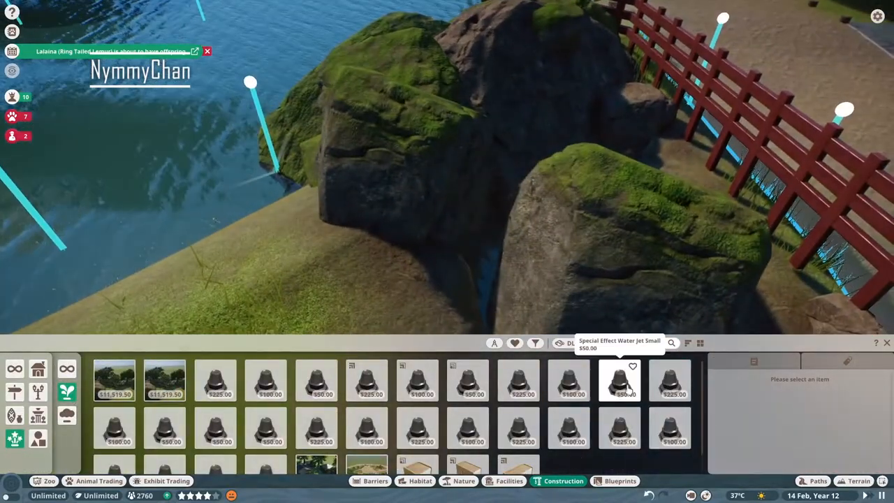
Add a murky-bottom waterfall effect pouring between the mossy rocks into the lake
left_click(366, 427)
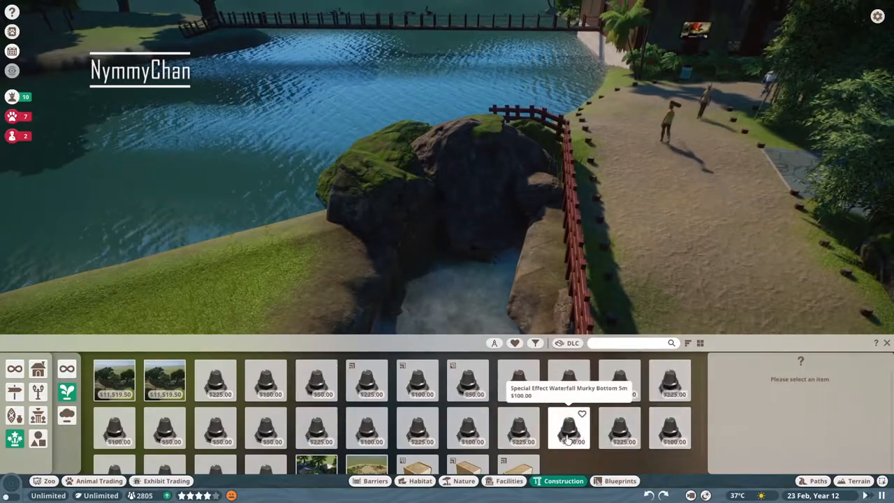
left_click(671, 427)
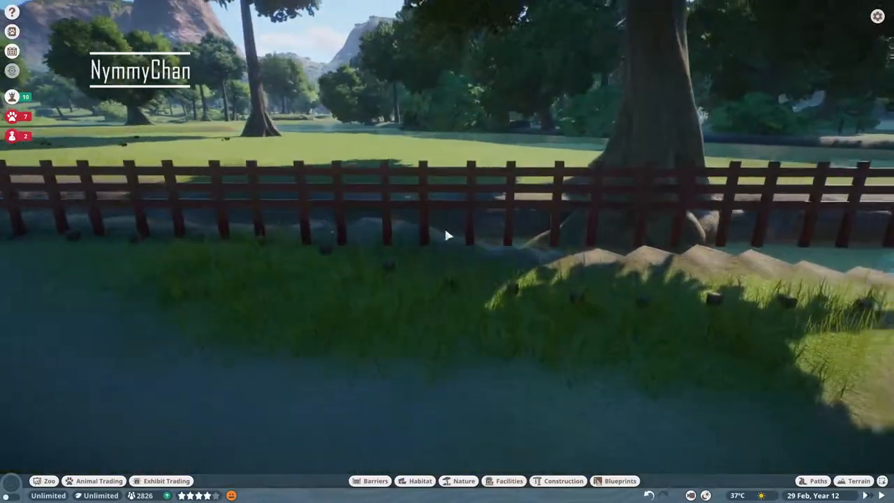
Run a low wall beneath the fence and recolour it orange for the red panda banners
left_click(563, 480)
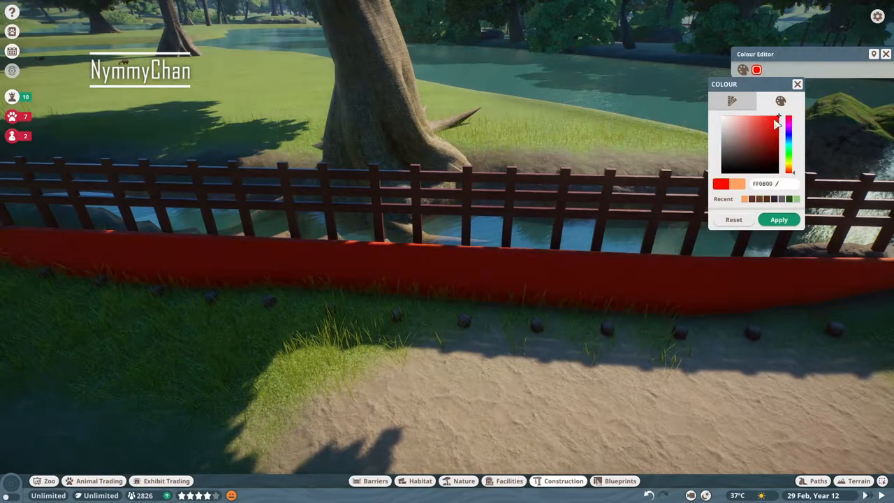
left_click(778, 219)
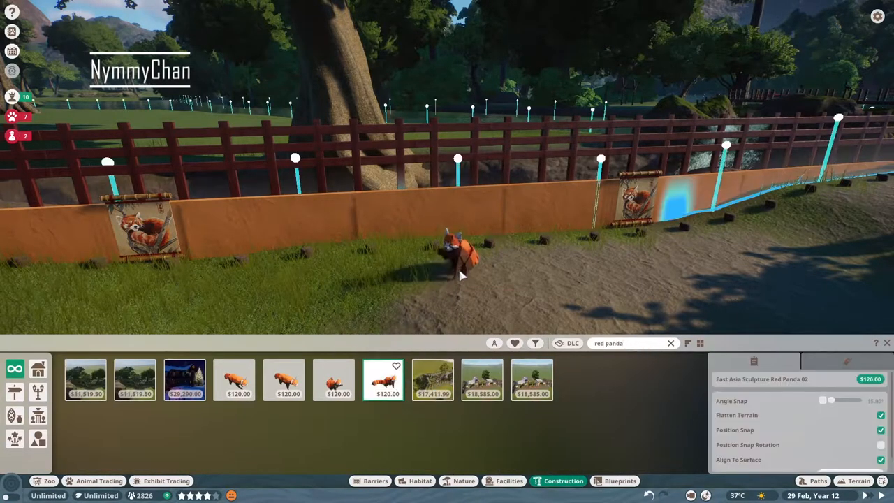
Line the low wall around the red panda artwork with zebra-stripe vertical banners
left_click(14, 417)
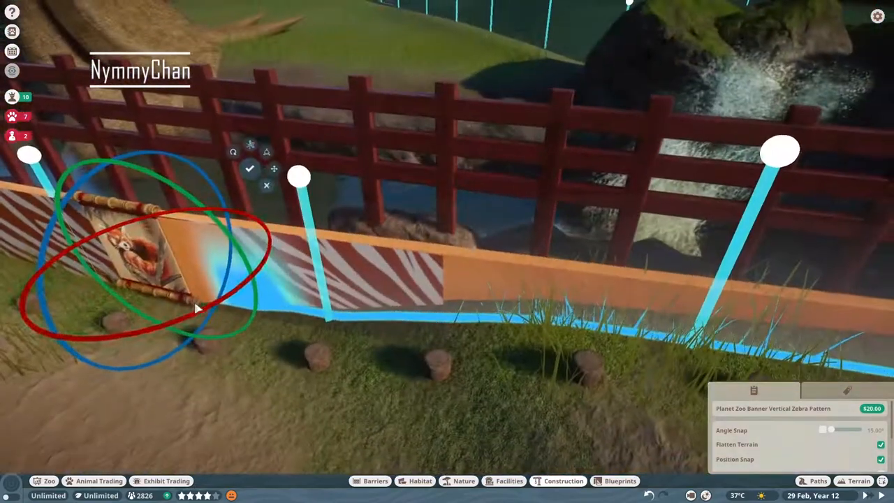
left_click(248, 146)
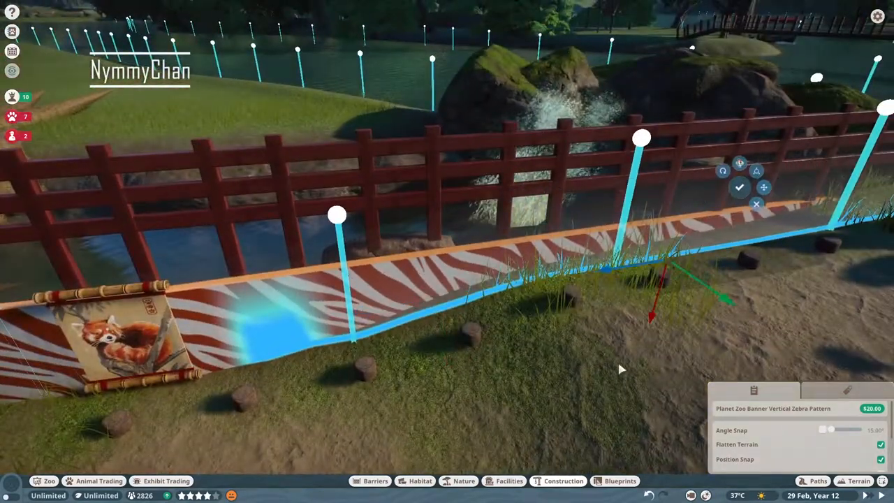
left_click(739, 188)
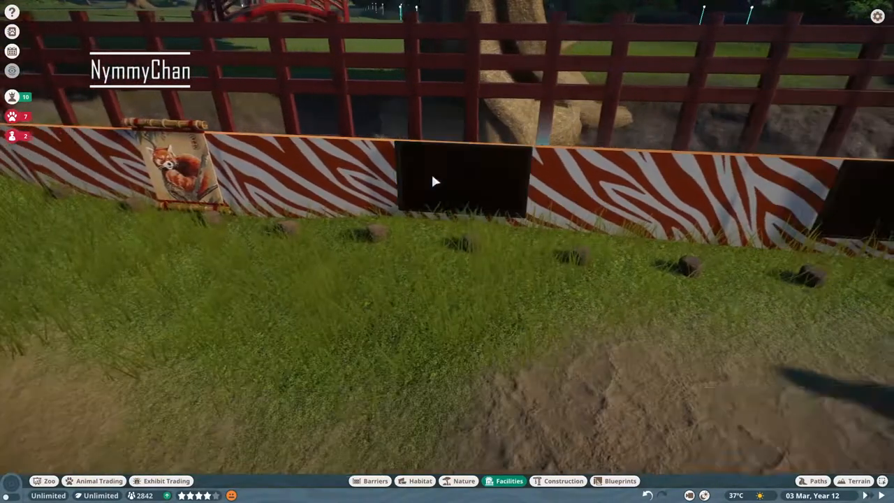
Add Red Panda habitat boards and a conservation board on the Land Sharing vs Land Sparing topic
left_click(509, 480)
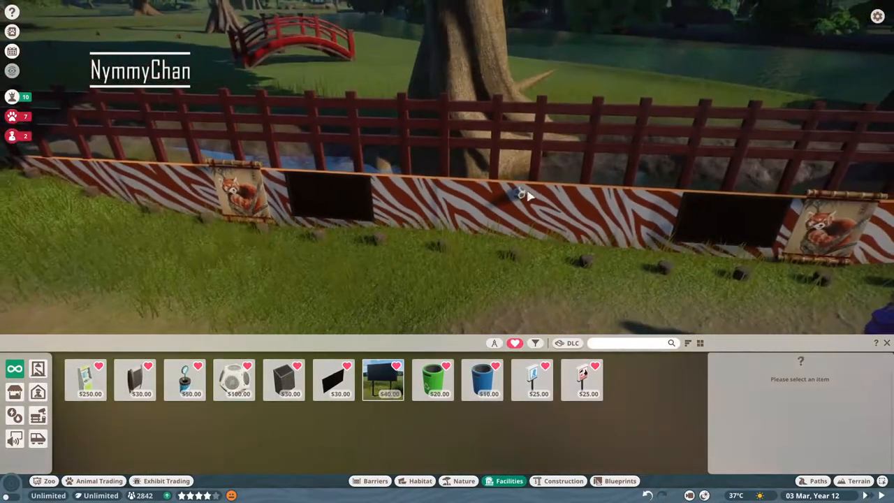
left_click(332, 196)
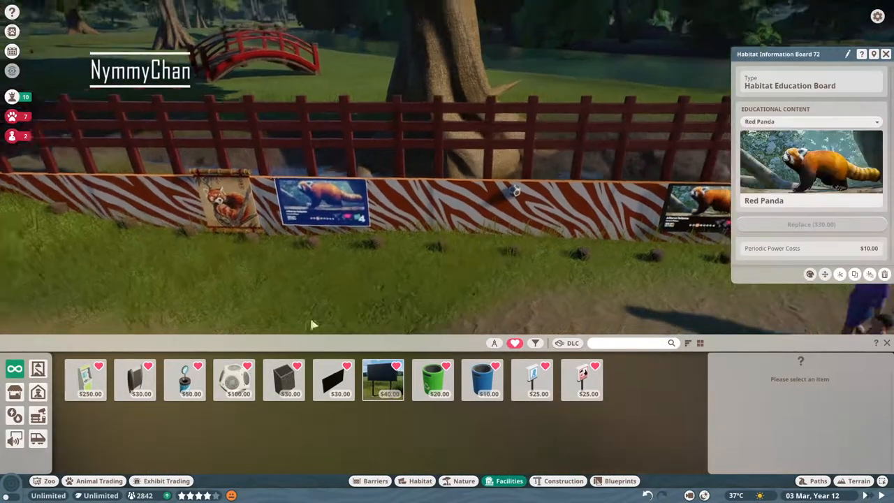
left_click(135, 380)
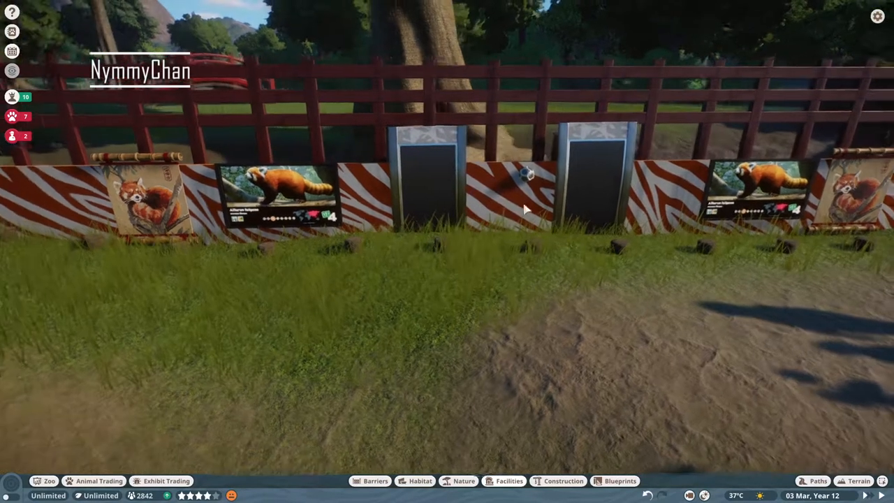
left_click(598, 175)
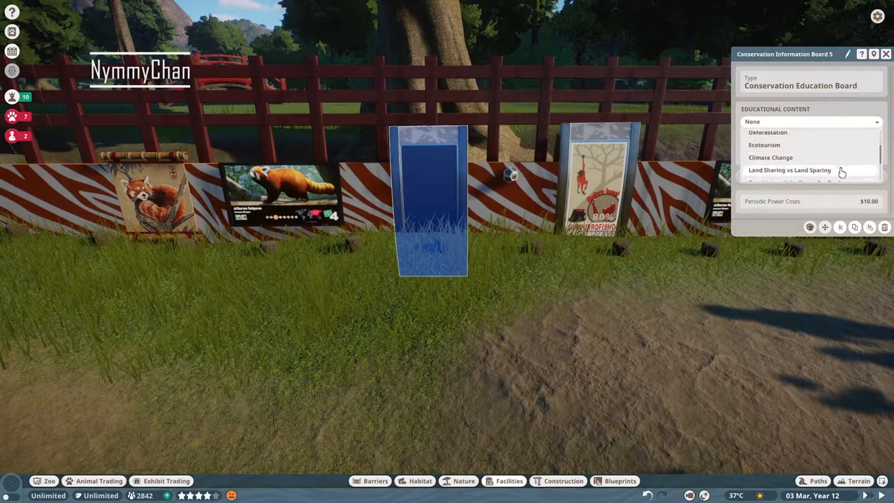
left_click(771, 157)
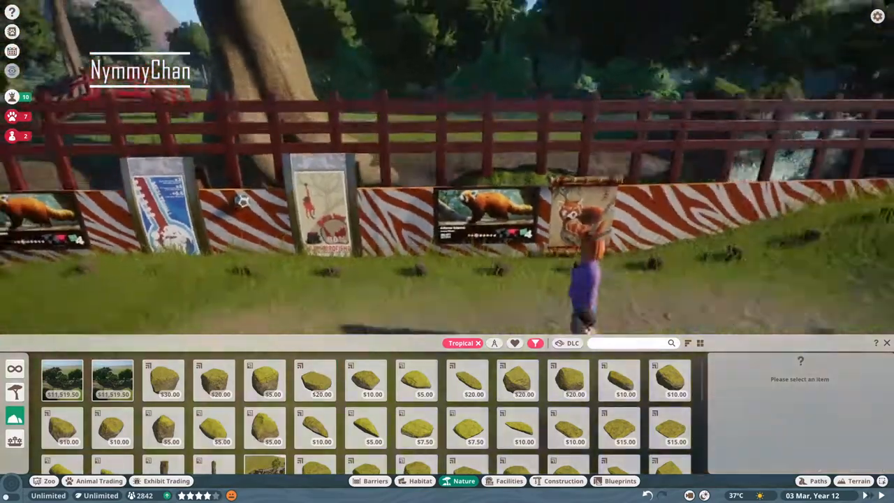
Place a surface-aligned mossy tropical rock beside the waterfall
left_click(617, 380)
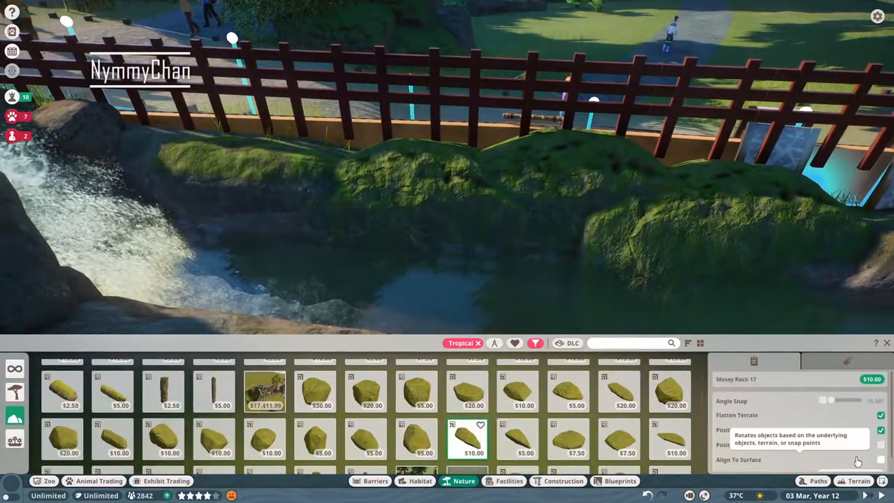
left_click(620, 438)
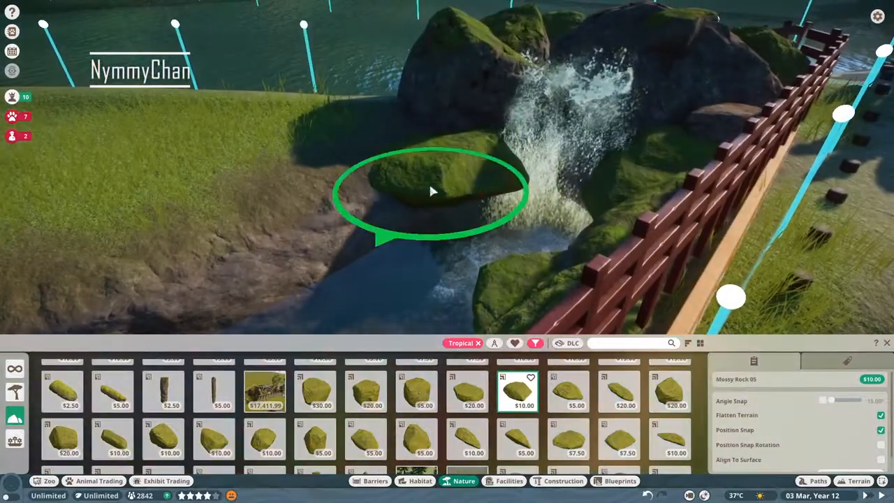
left_click(430, 192)
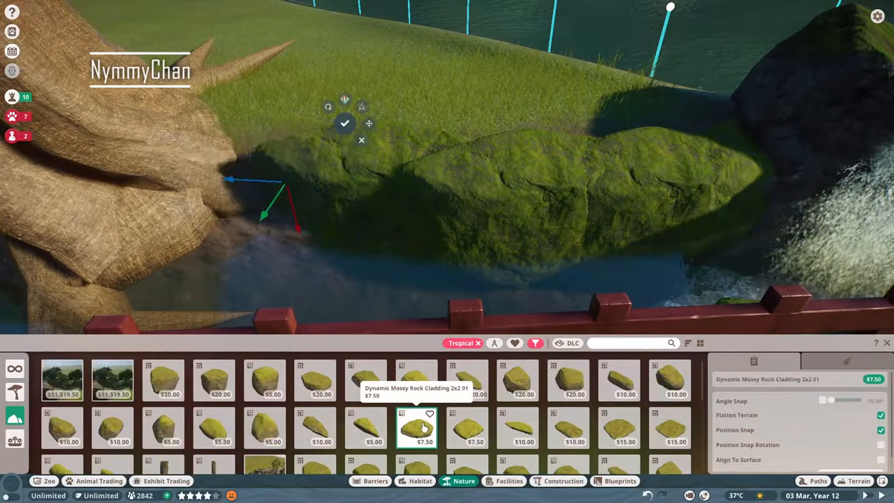
left_click(669, 389)
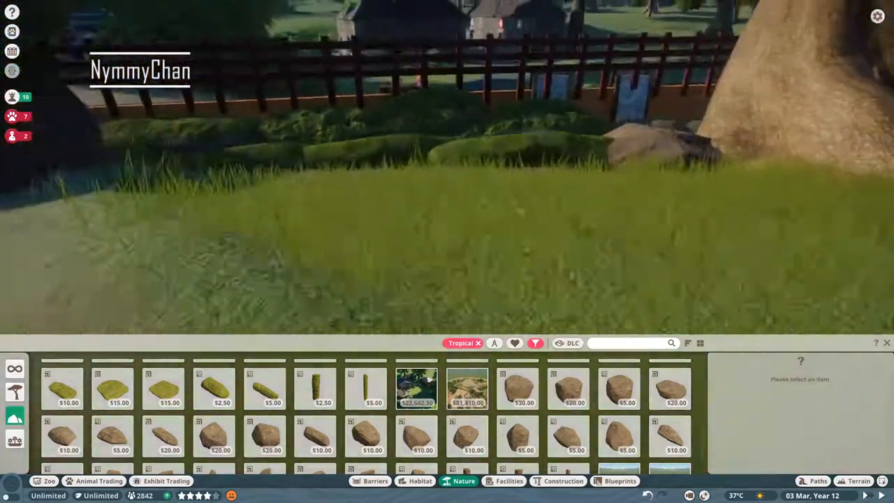
Add more tropical rocks against the pond bank
left_click(567, 388)
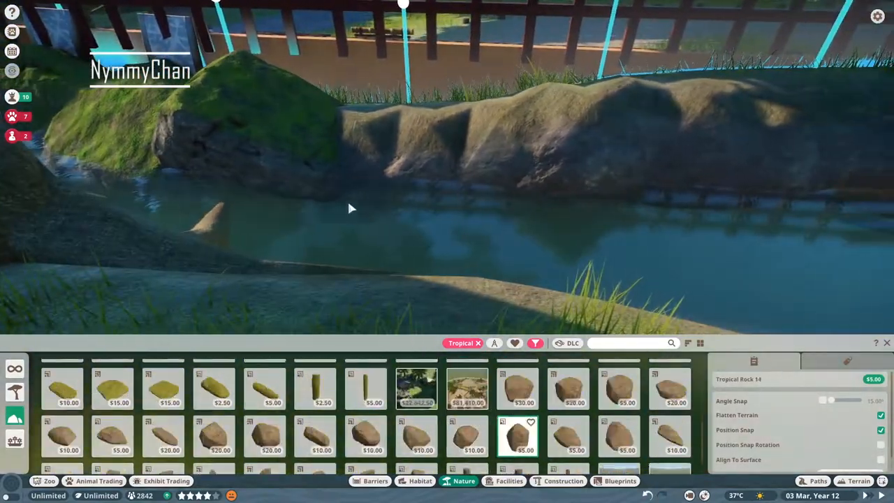
left_click(618, 388)
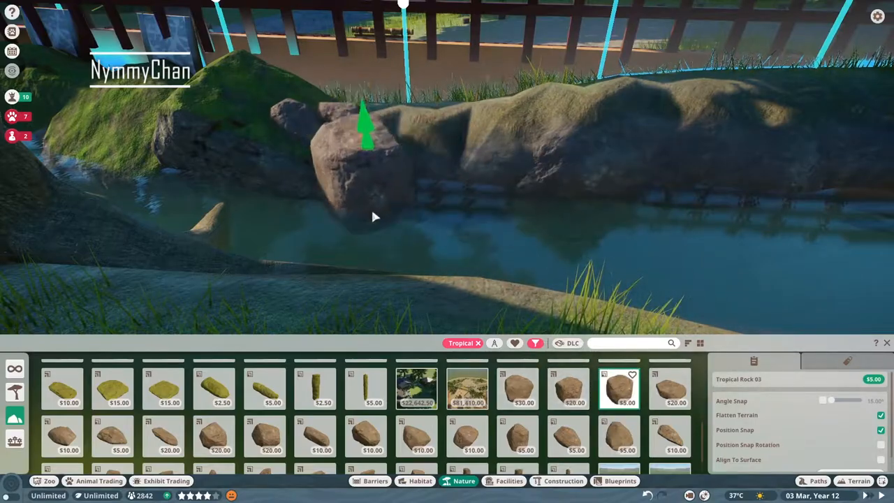
left_click(669, 388)
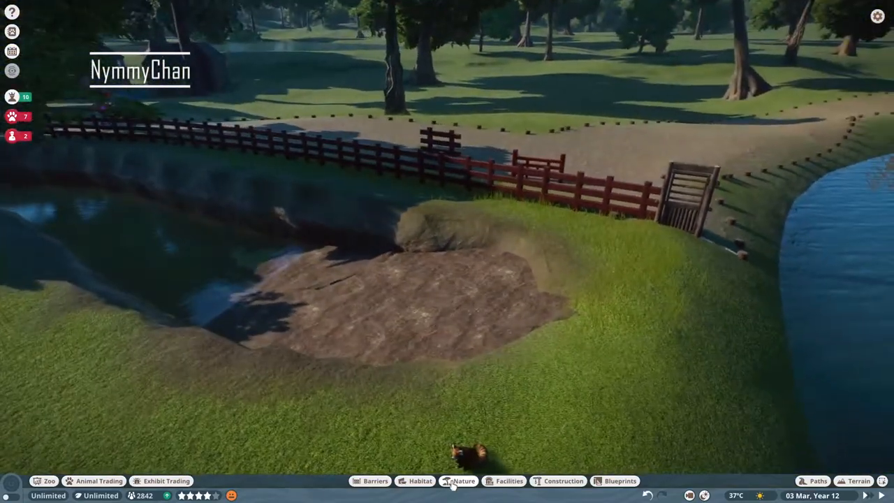
Plant elephant grass and common reeds along the fence behind the dirt patch
left_click(463, 480)
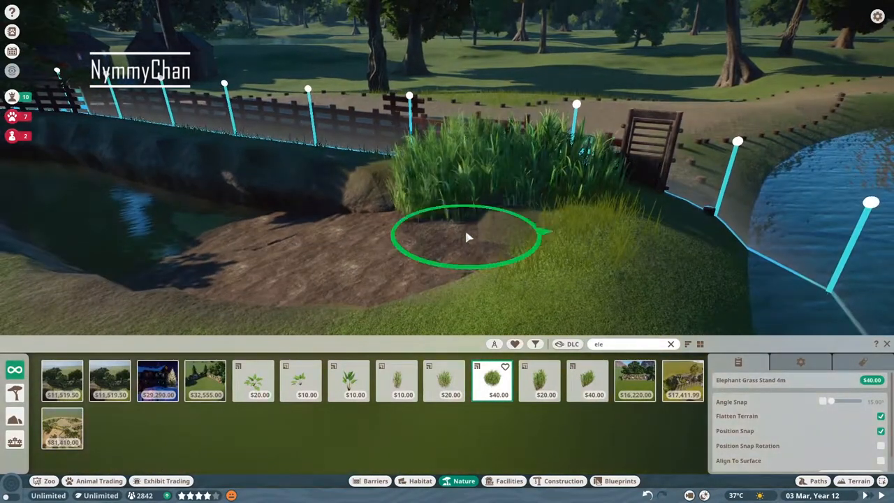
left_click(539, 380)
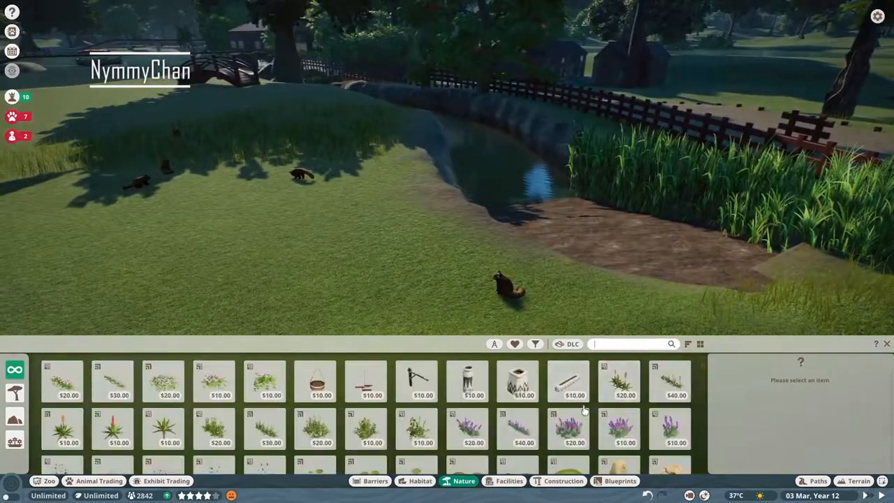
left_click(617, 383)
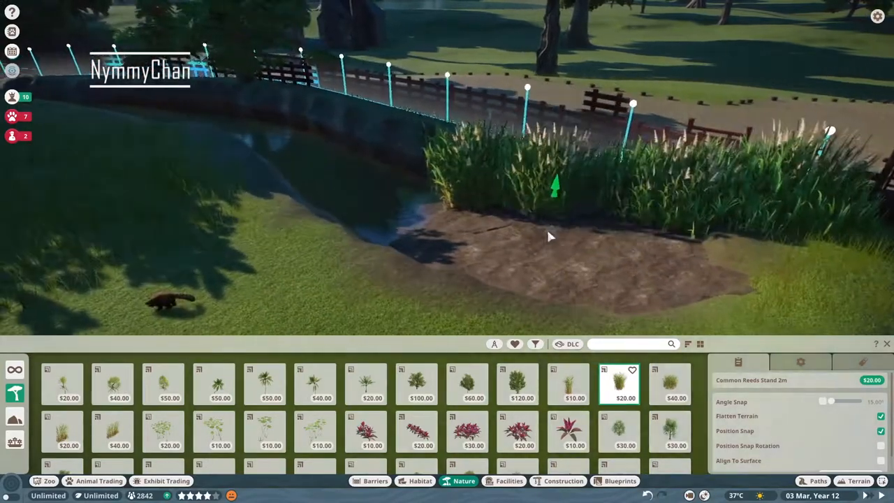
left_click(567, 385)
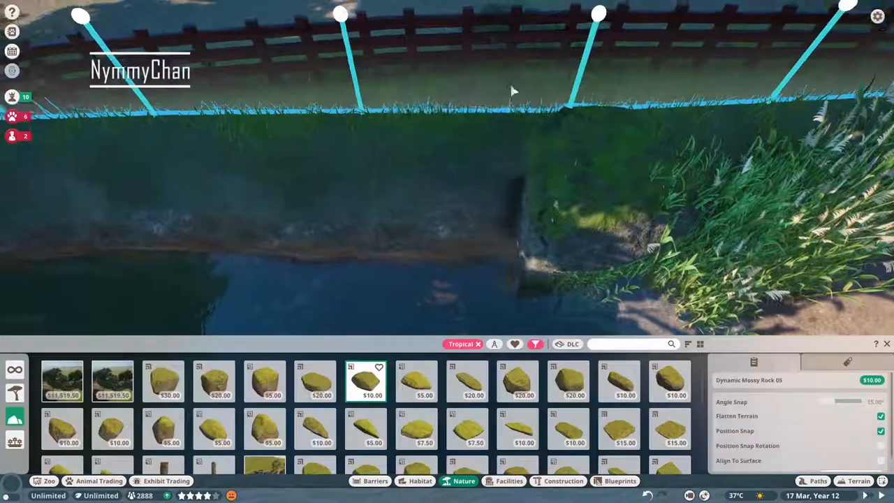
Set a Dynamic Mossy Rock at the water's edge on the far bank
left_click(315, 381)
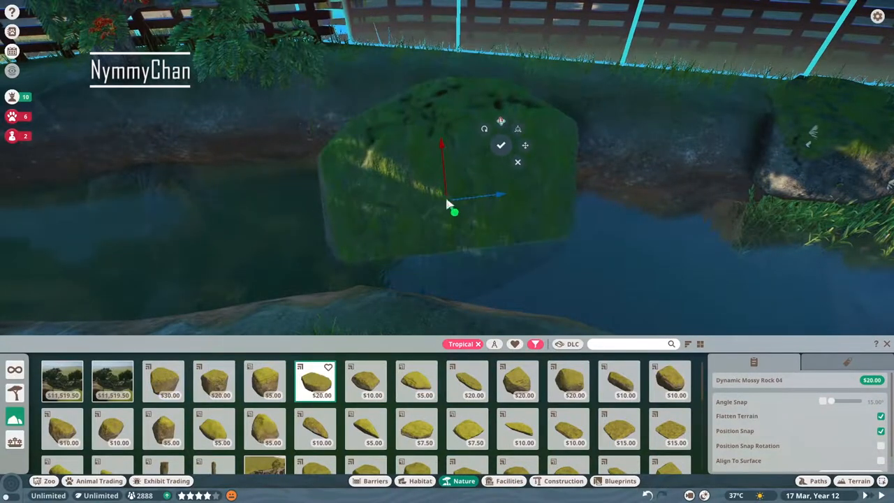
left_click(484, 129)
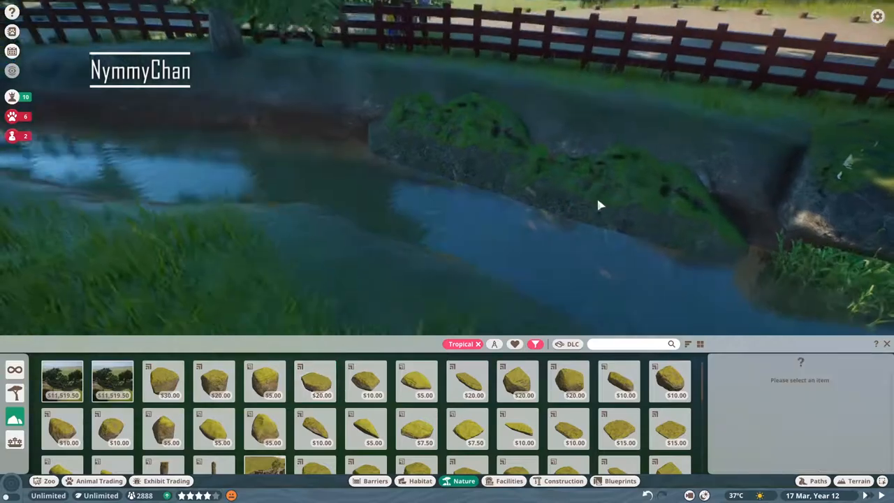
left_click(617, 380)
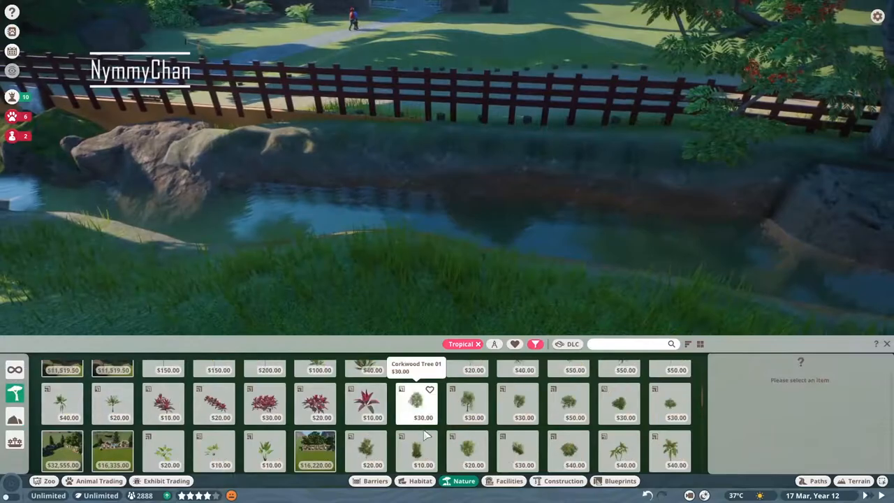
Plant tropical trees and an Australian Fan Palm around the rocky pond bank
left_click(416, 404)
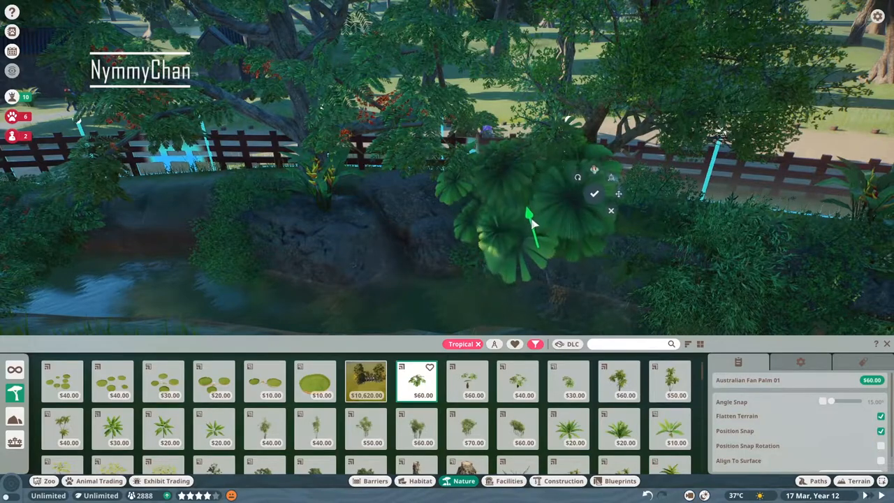
left_click(595, 193)
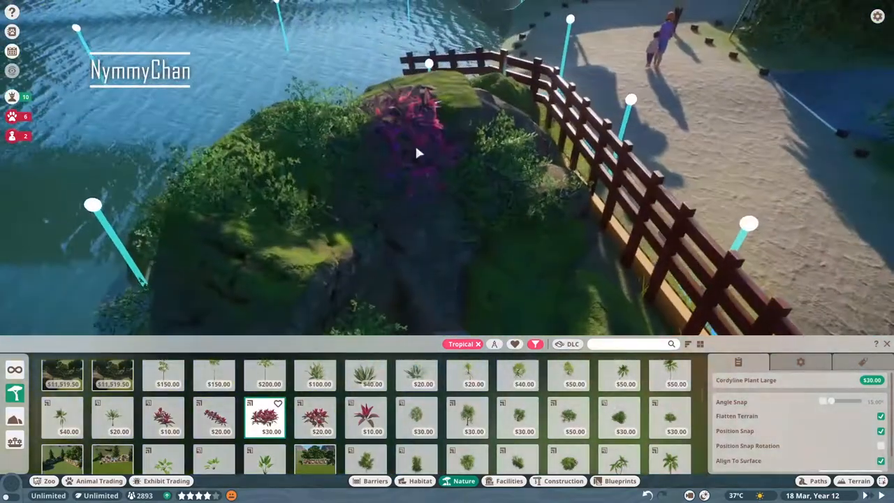
Dot cordylines on the rocky mound and plant a weeping willow on the grassland
left_click(372, 417)
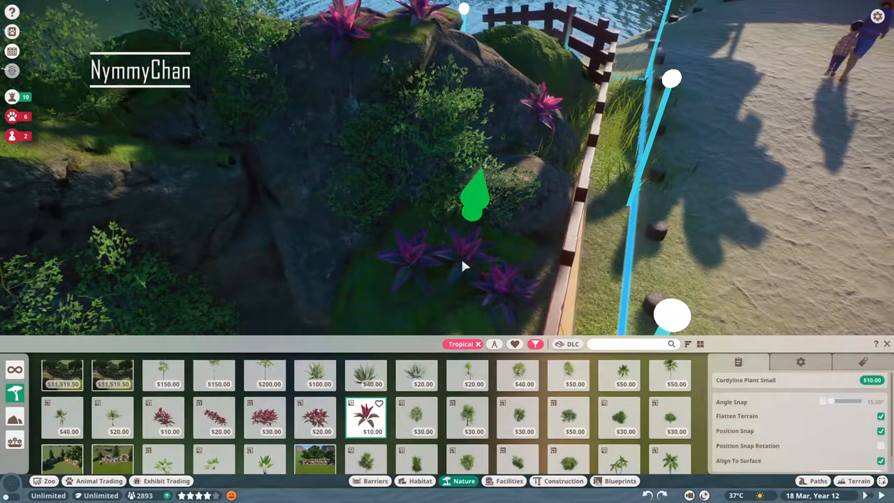
mouse_move(435, 246)
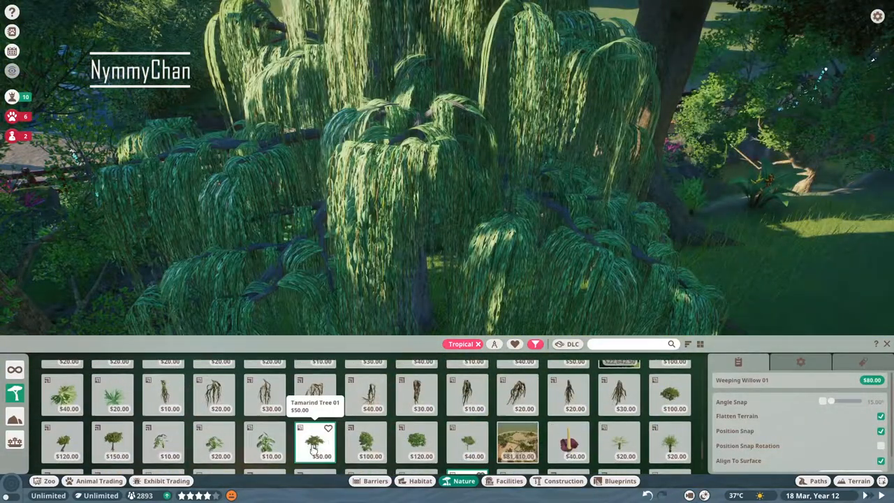
left_click(316, 444)
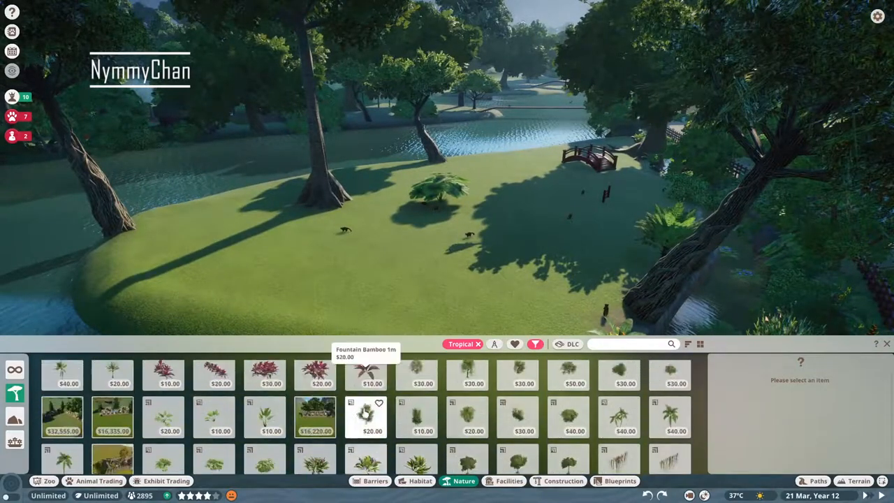
Stand log posts and a crossbar on the grass as a simple climbing frame
left_click(618, 380)
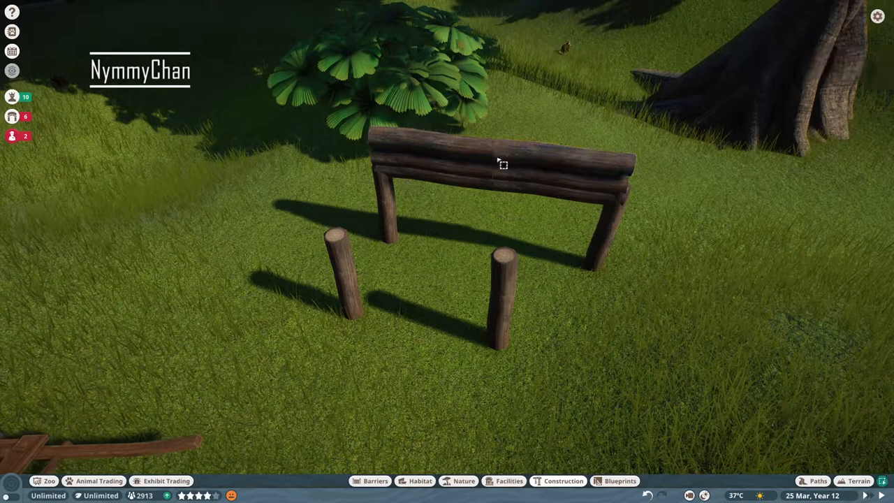
Raise a Log Wall 2m panel onto the wooden posts
left_click(500, 165)
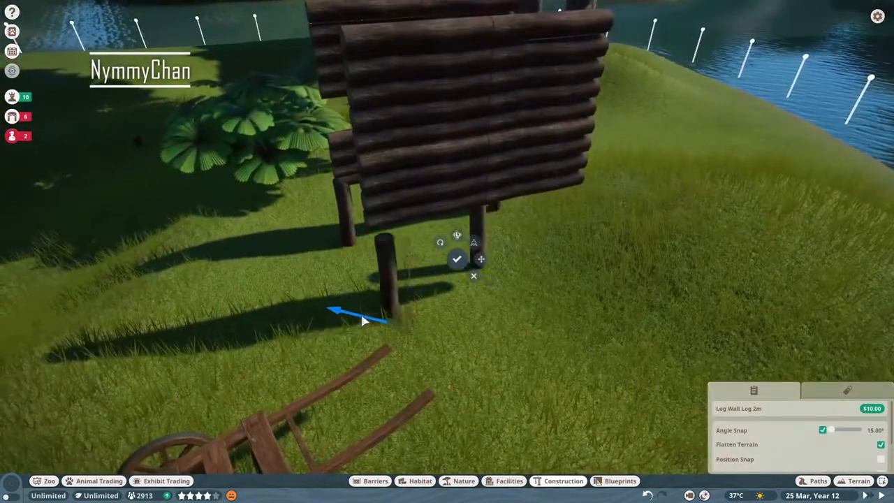
Position the log wall panel over the posts to complete the first raised platform
left_click_drag(363, 314, 517, 272)
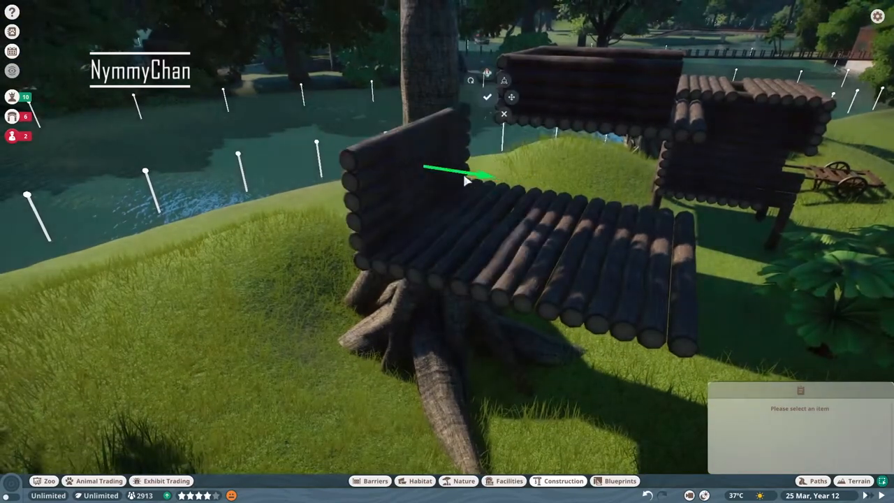
left_click(486, 98)
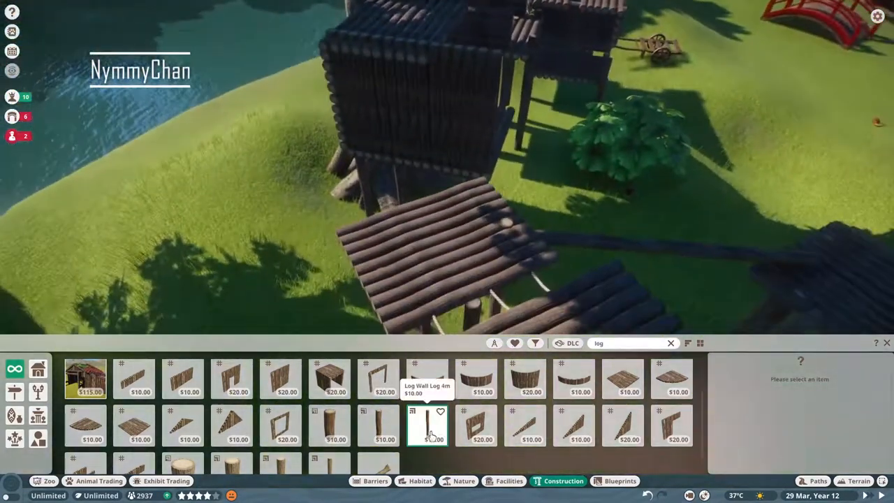
Build further log-walled platforms on stilts, including one by the water
left_click(427, 426)
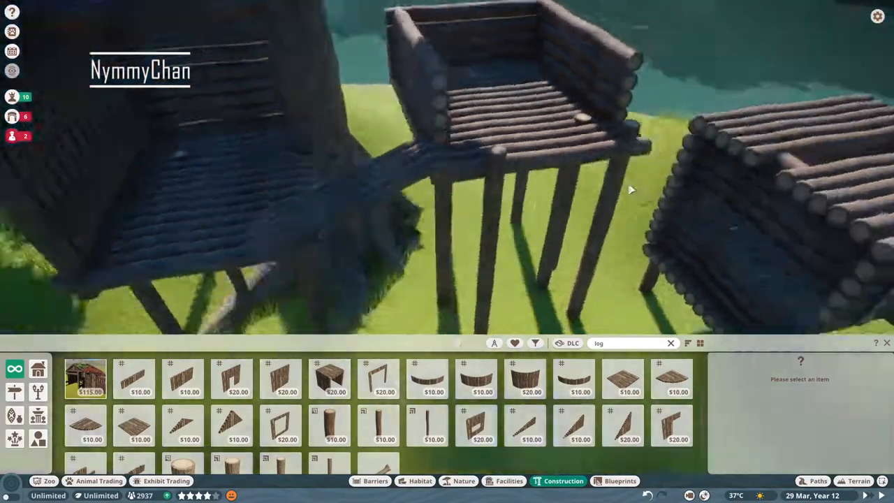
left_click(427, 424)
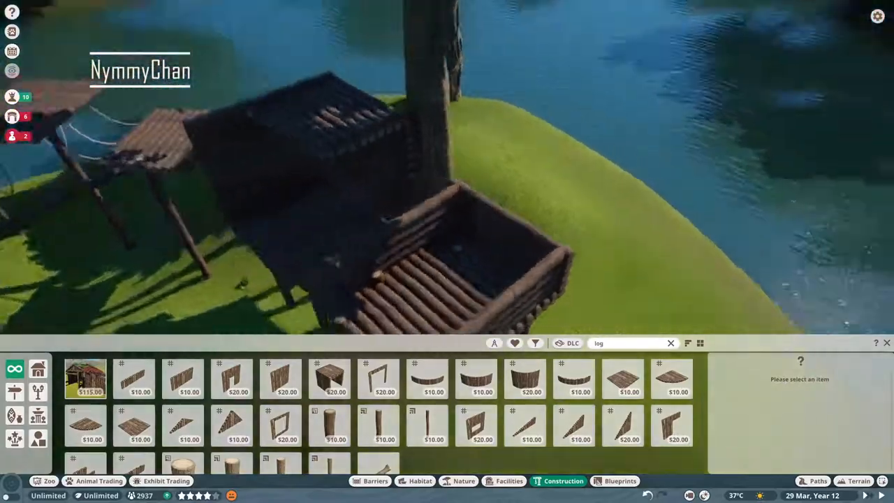
left_click(378, 426)
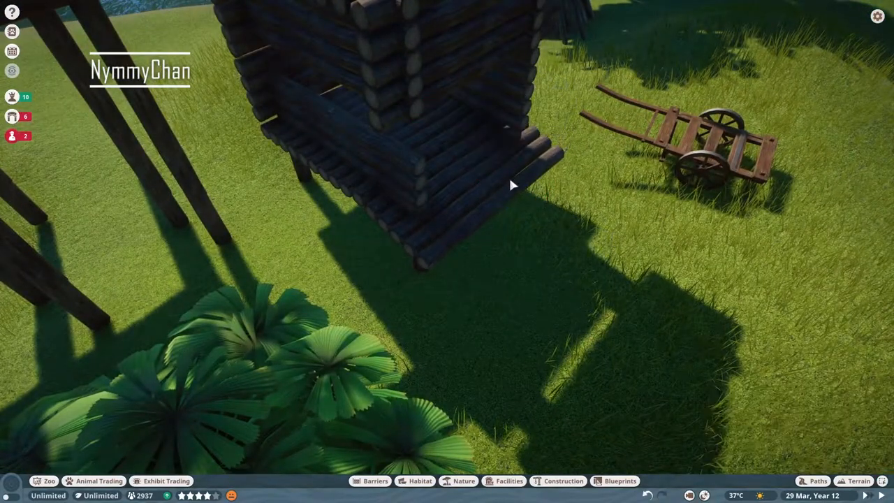
left_click(510, 184)
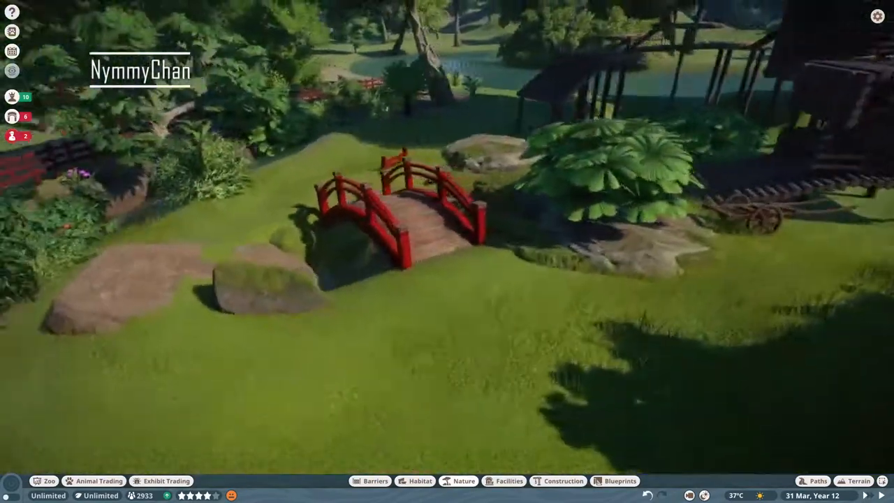
Plant an Acai Palm beside the shrub and a Lobster Claw near the water
left_click(464, 480)
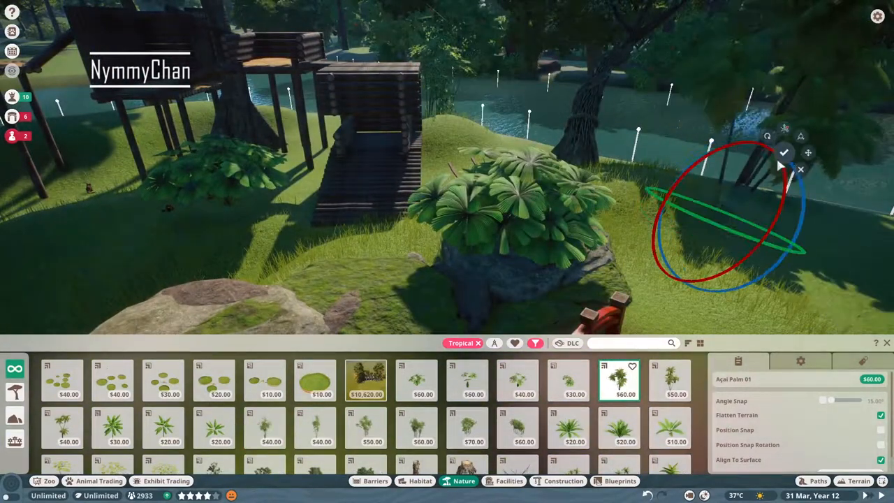
left_click(567, 379)
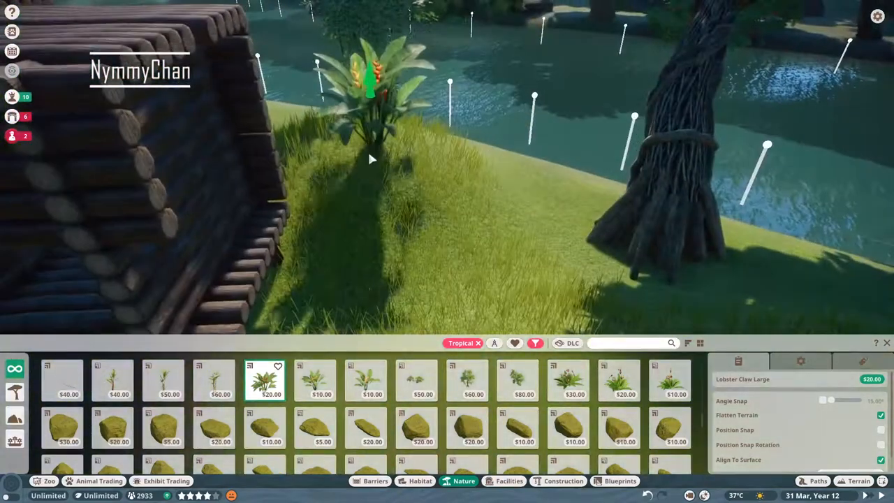
left_click(517, 380)
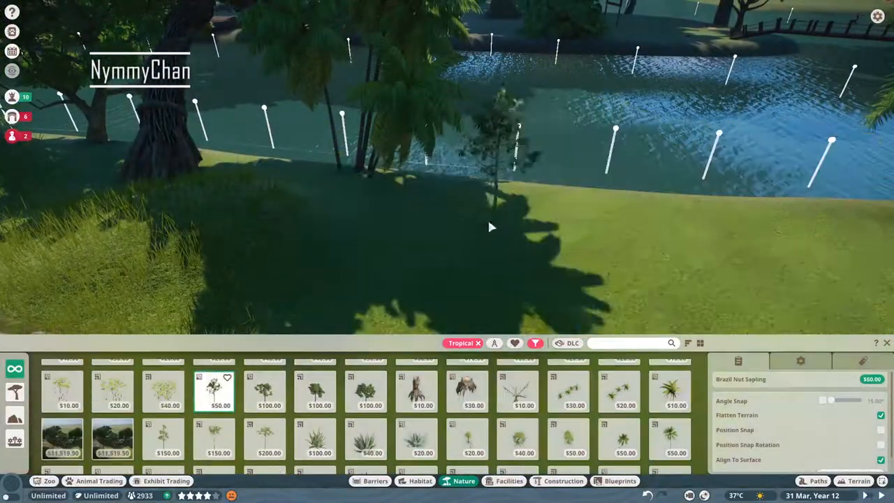
Plant Brazil Nut saplings, including a larger one, on the grassy bank
left_click(268, 392)
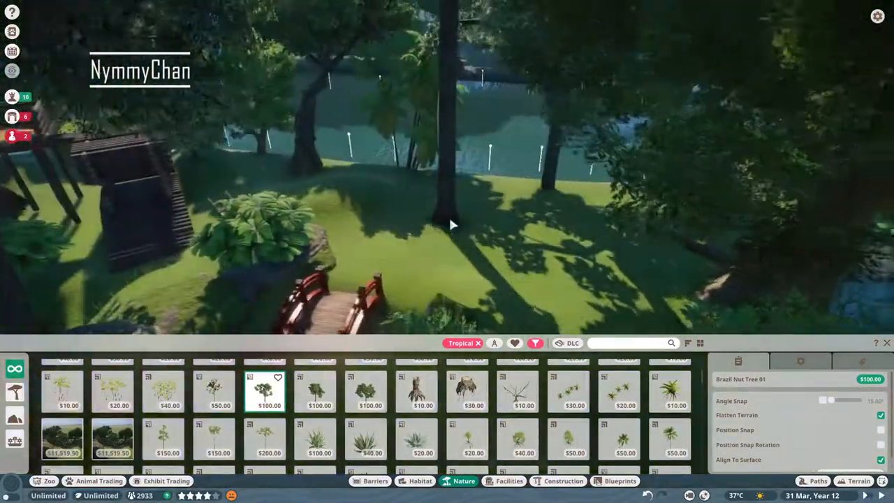
left_click(212, 391)
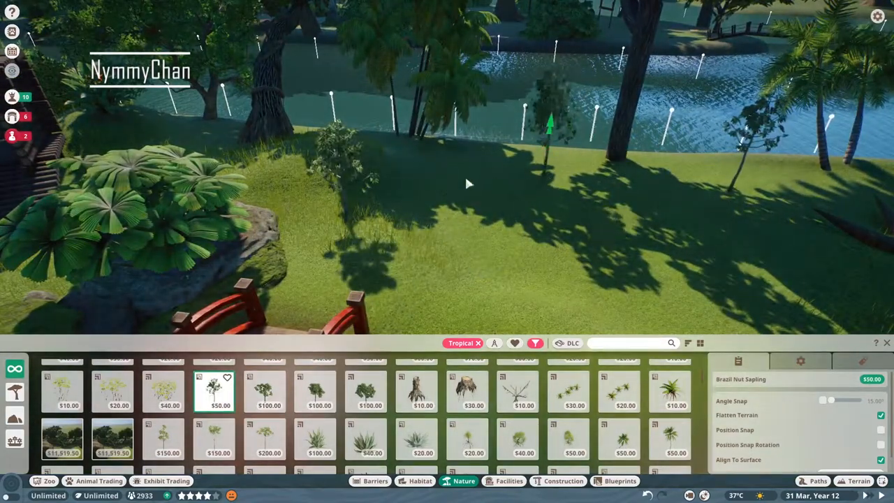
left_click(524, 391)
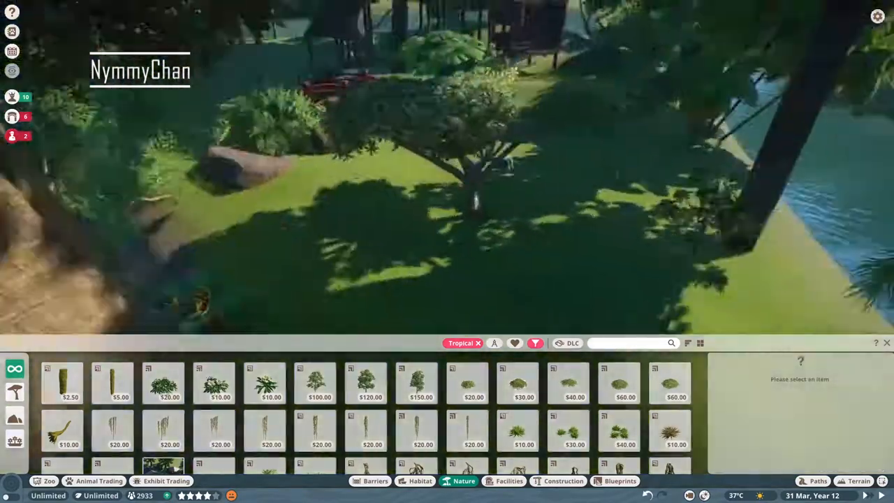
Dot white Plumeria flowers around the rocks and set Strangler Fig roots at the tree's base
left_click(466, 382)
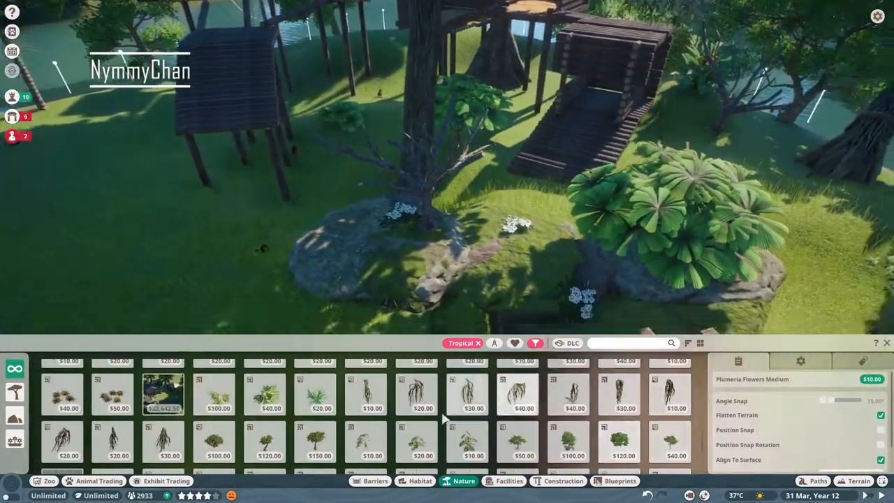
left_click(517, 394)
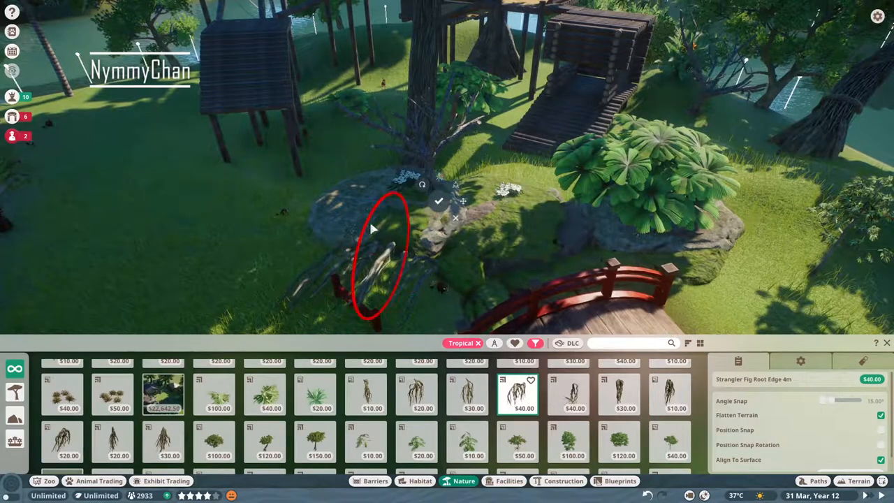
left_click(571, 444)
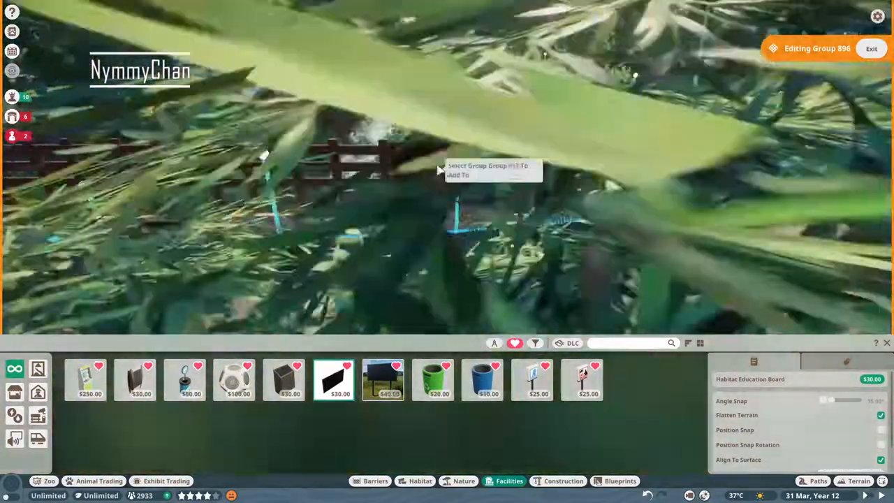
Stand a Habitat Education Board against the fence and choose the animal it teaches about
left_click(233, 380)
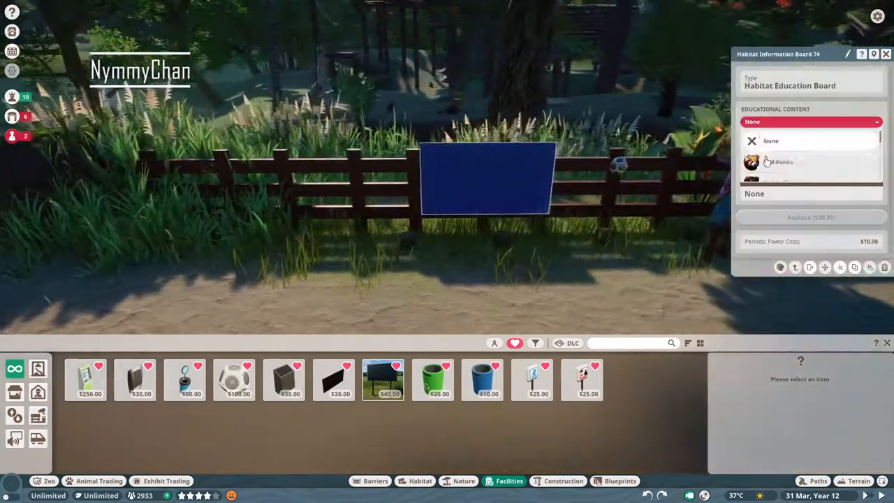
left_click(780, 162)
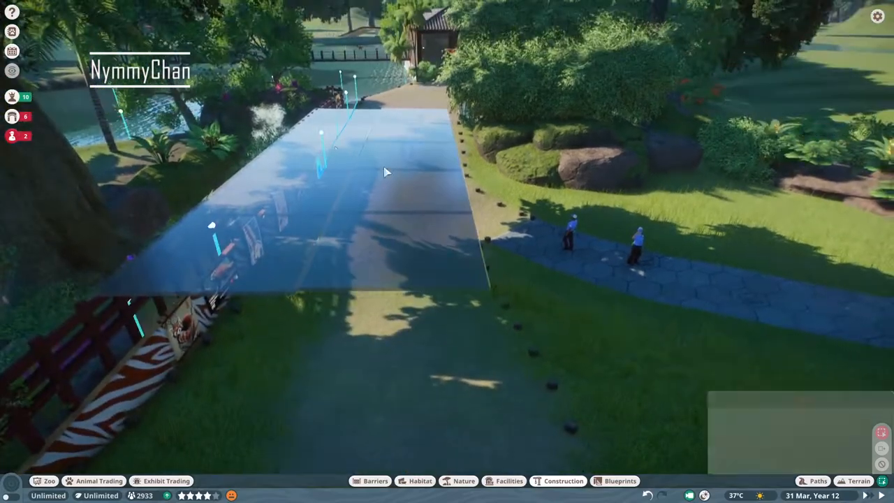
Place a 4m x 4m glass pane as the roof overhang and inspect its info panel
left_click(388, 173)
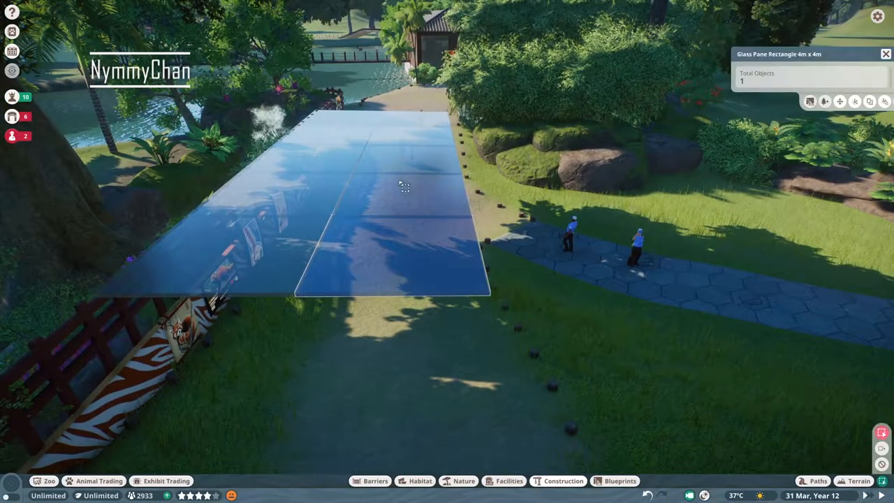